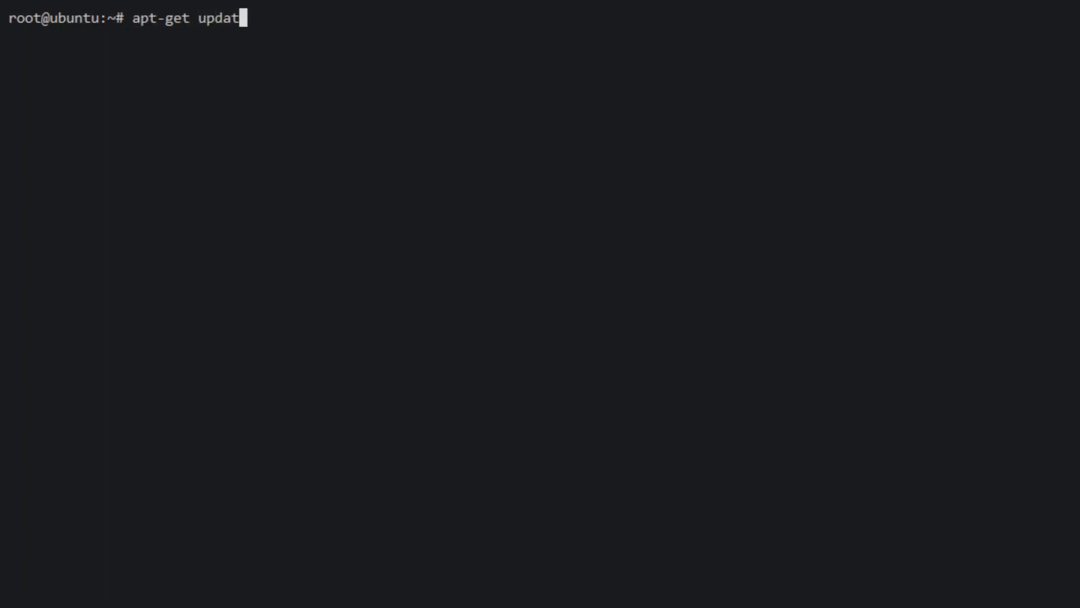
# Step: Refresh the system package lists with apt-get update
pyautogui.press('Return')
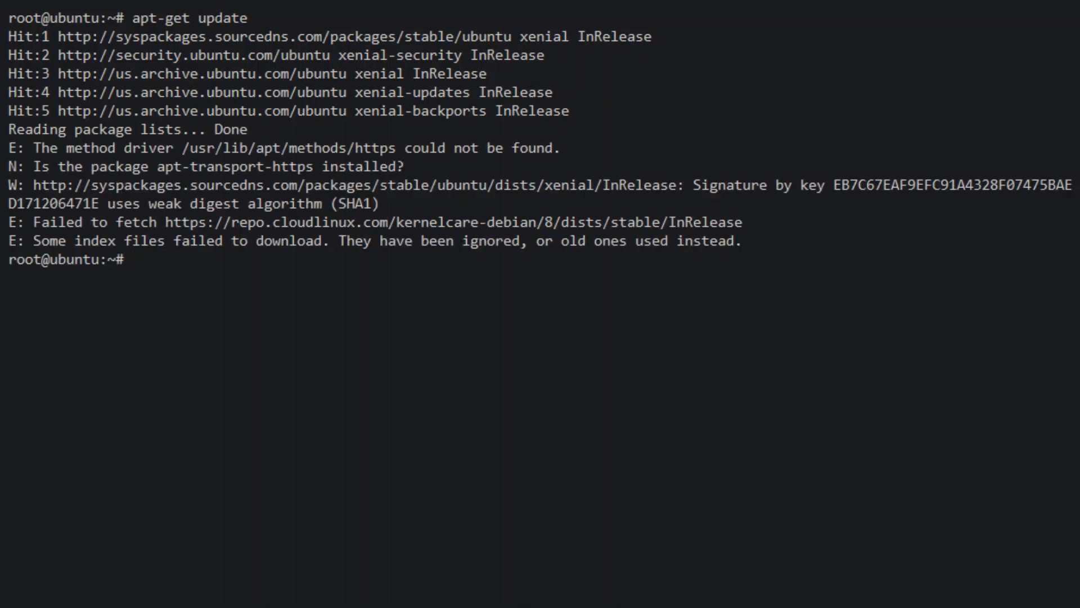
pyautogui.write('apt-get -')
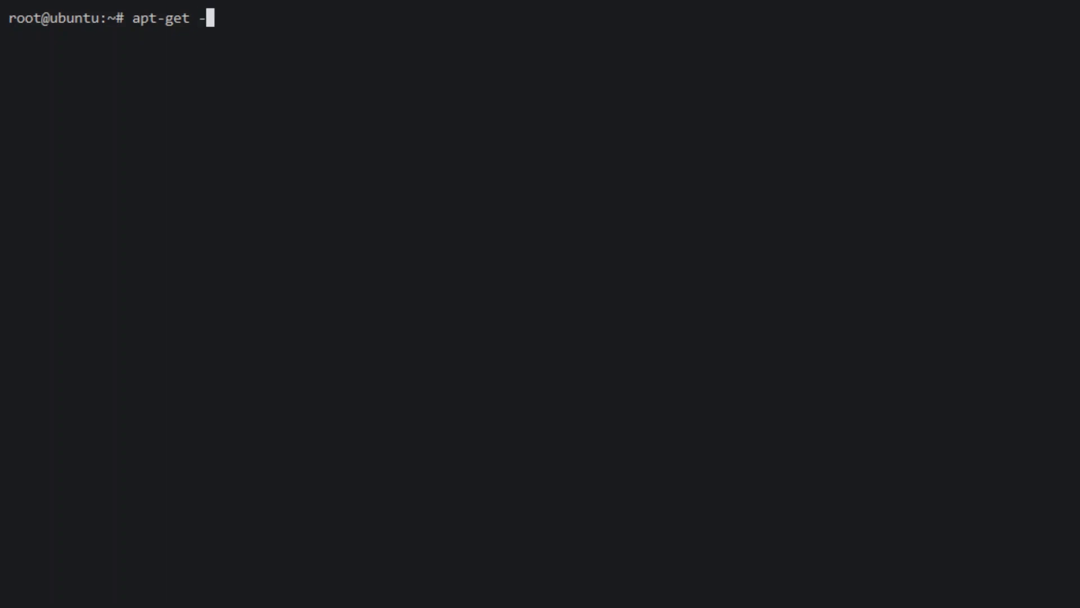
# Step: Install the git-core package with apt-get -y install git-core
pyautogui.write('y install')
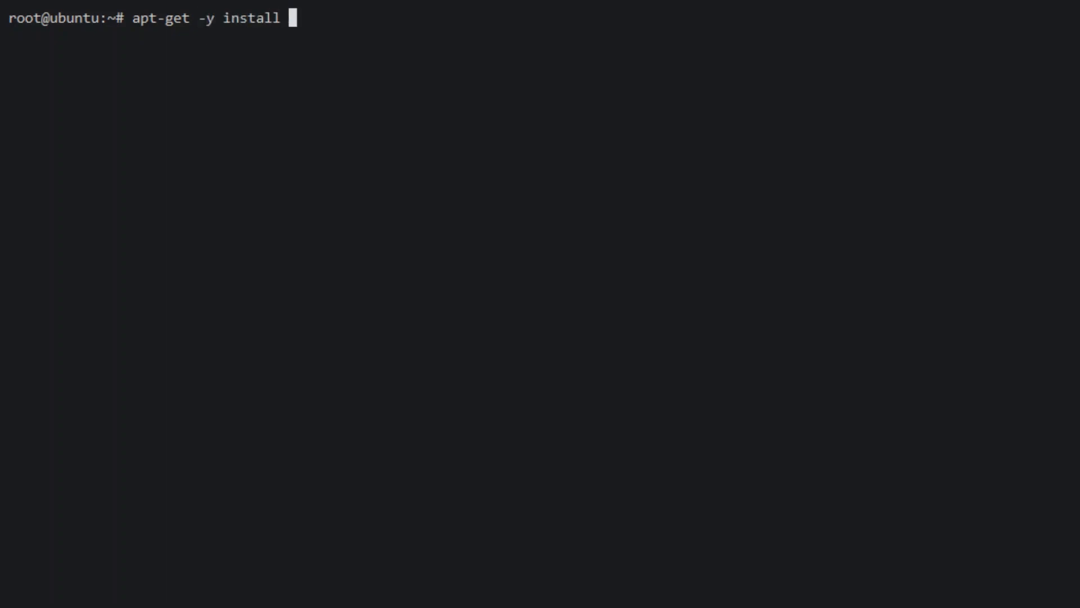
pyautogui.write('git-core')
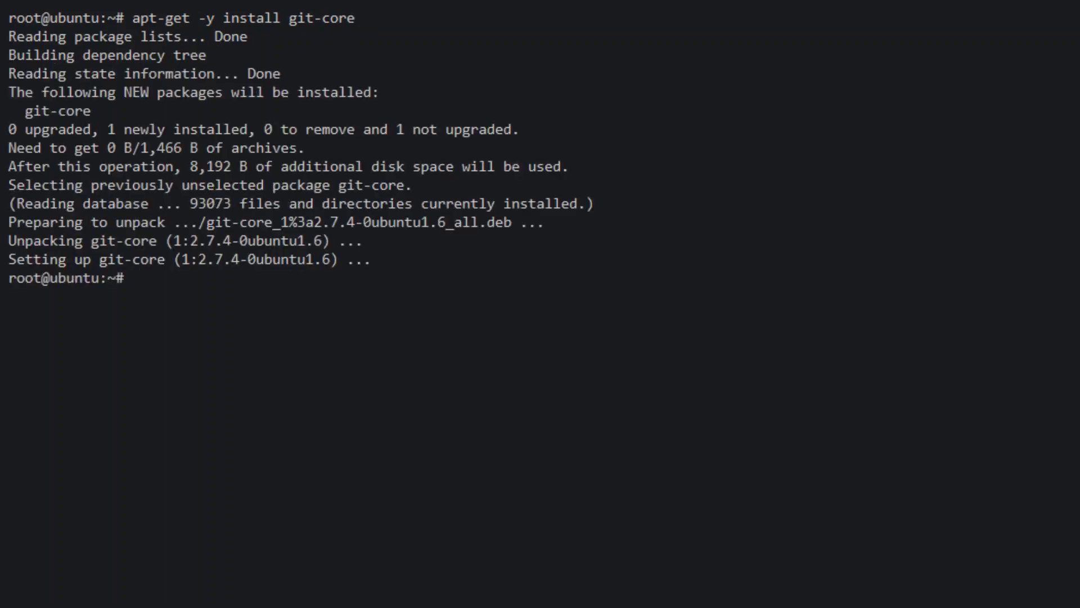
pyautogui.write('git co')
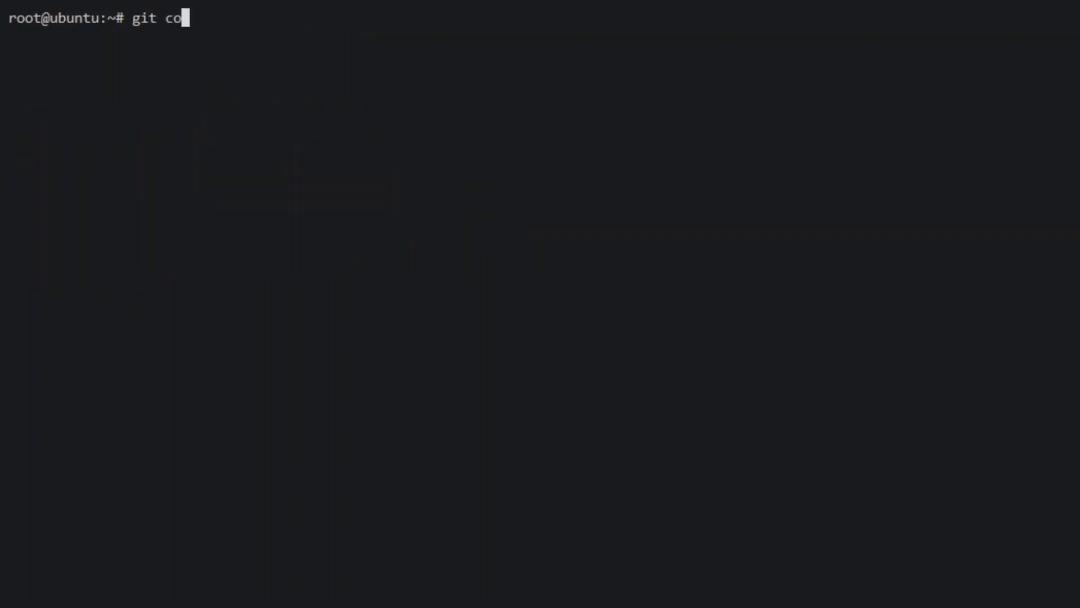
# Step: Set Git's global user.name to "Test User" via git config --global
pyautogui.write('nfig --')
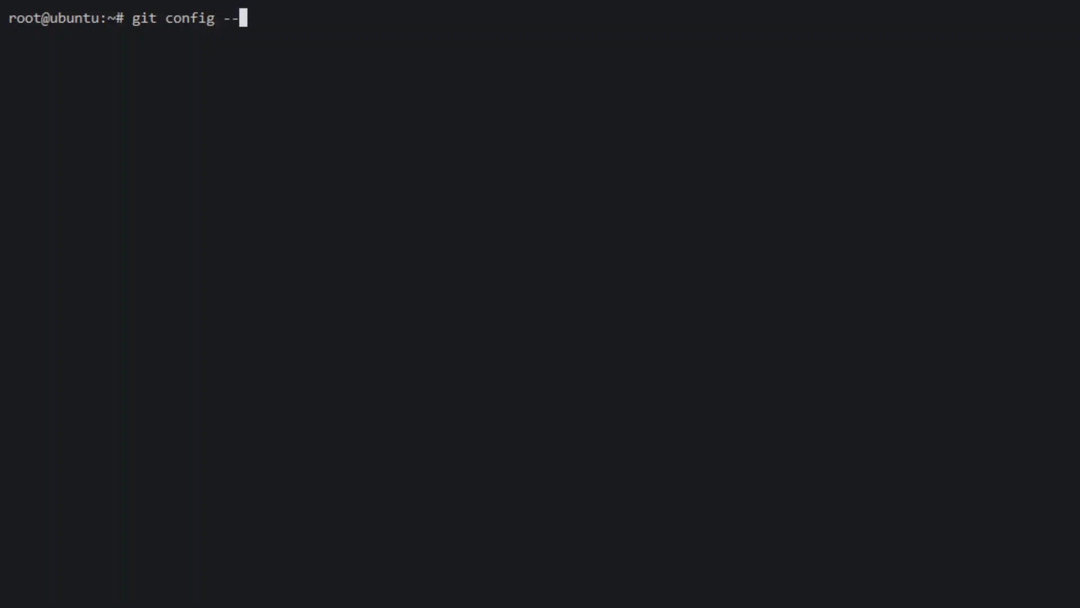
pyautogui.write('global')
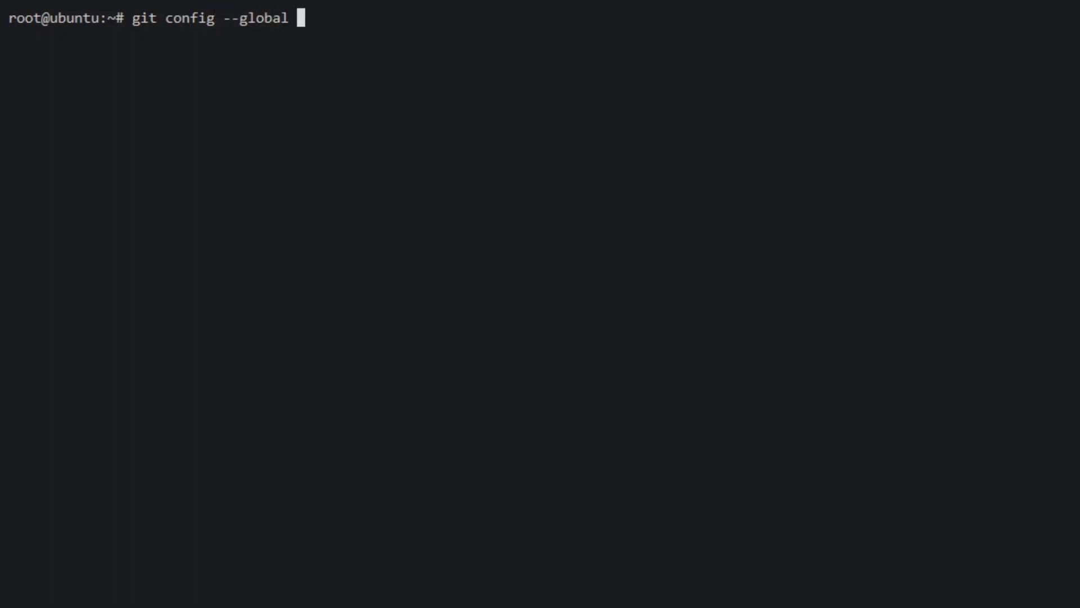
pyautogui.write('user')
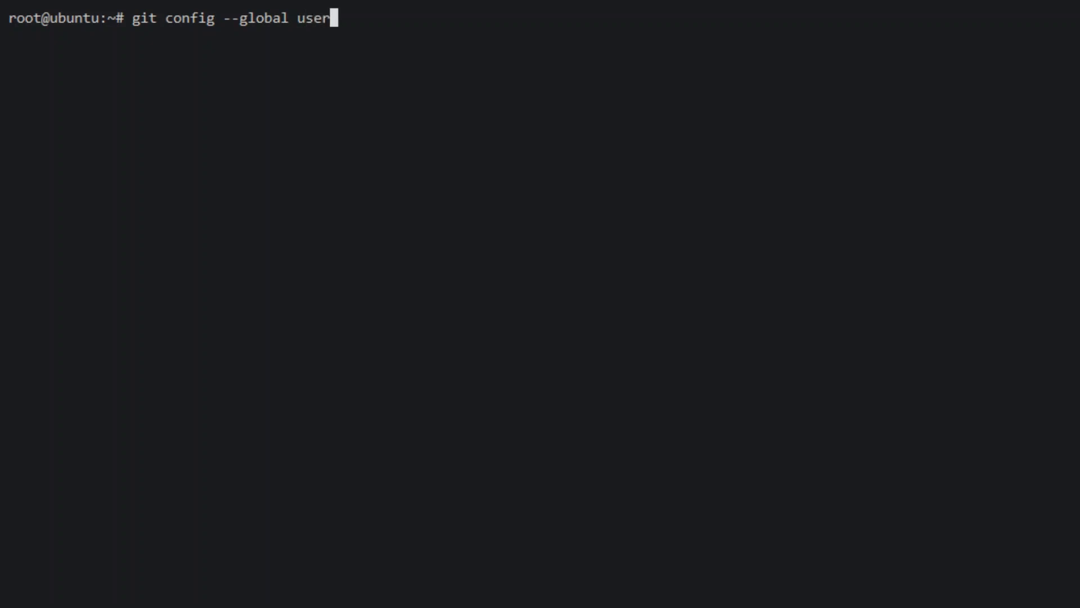
pyautogui.write('.name')
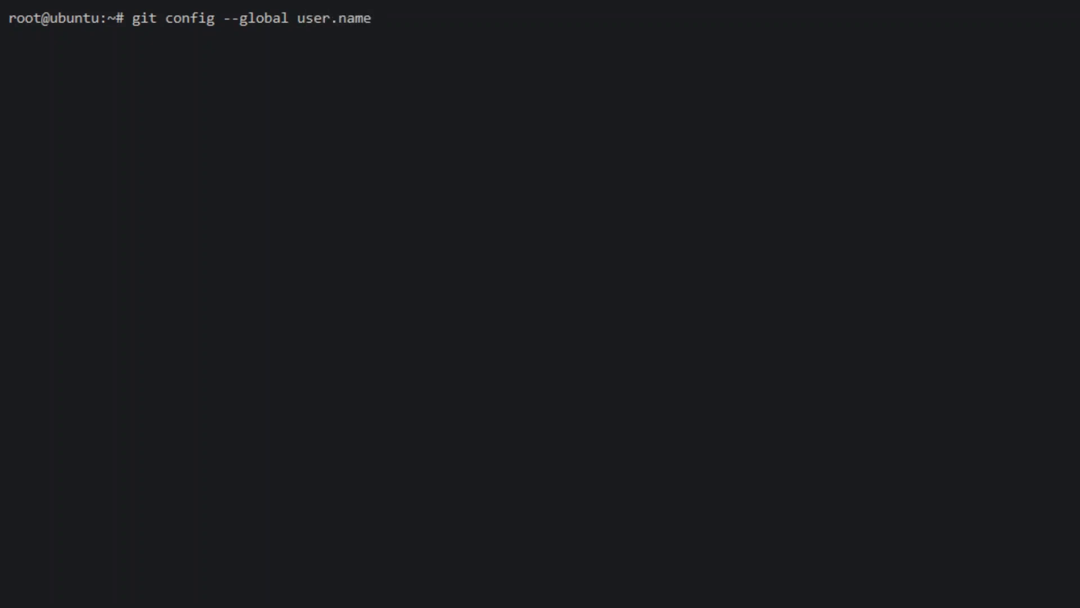
pyautogui.write('"Te')
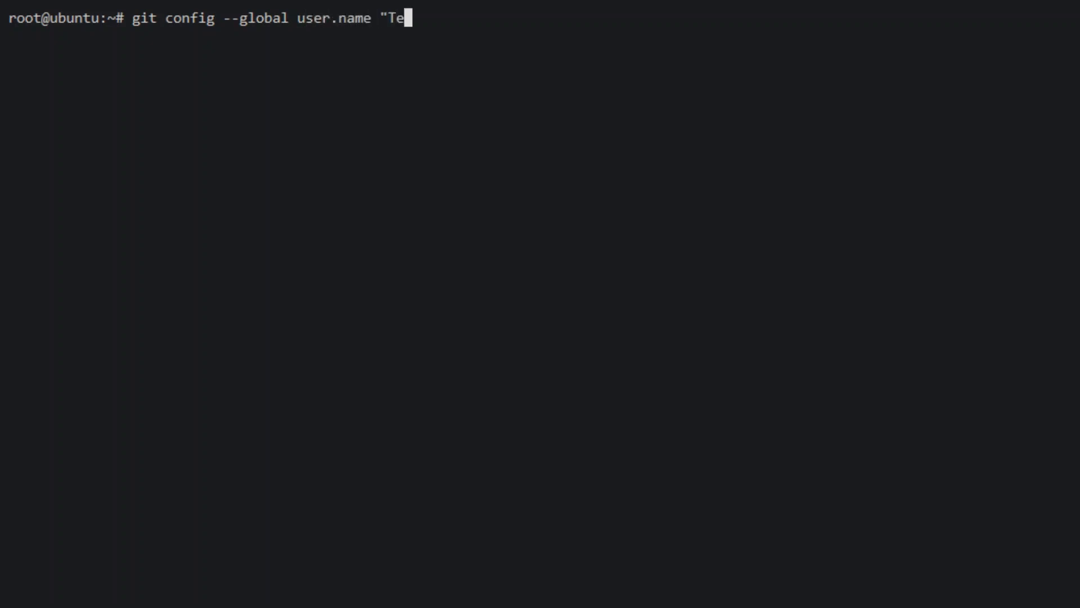
pyautogui.write('st User')
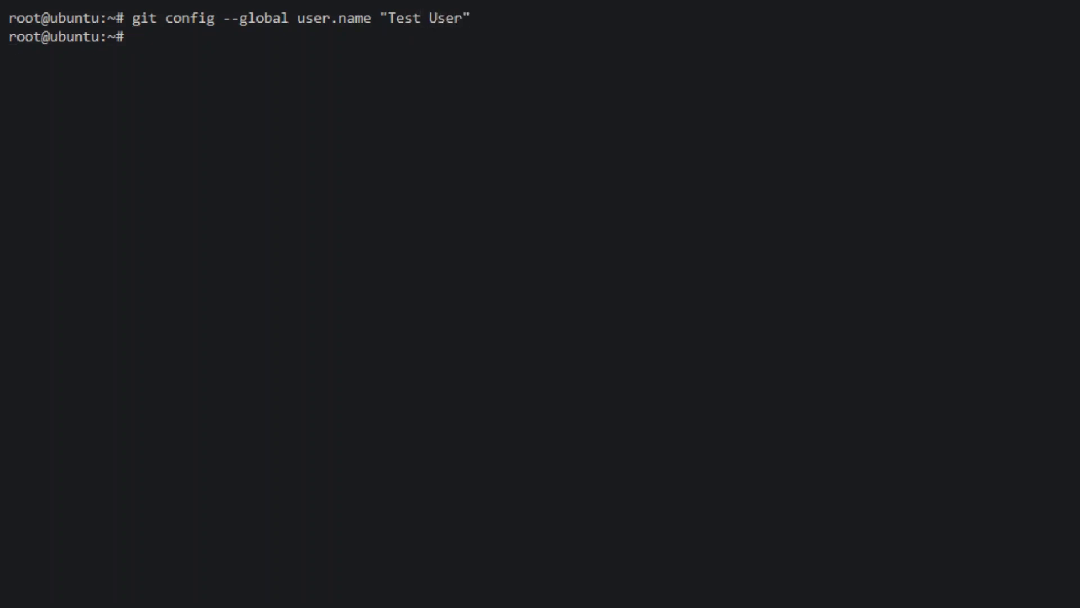
pyautogui.write('git config --glo')
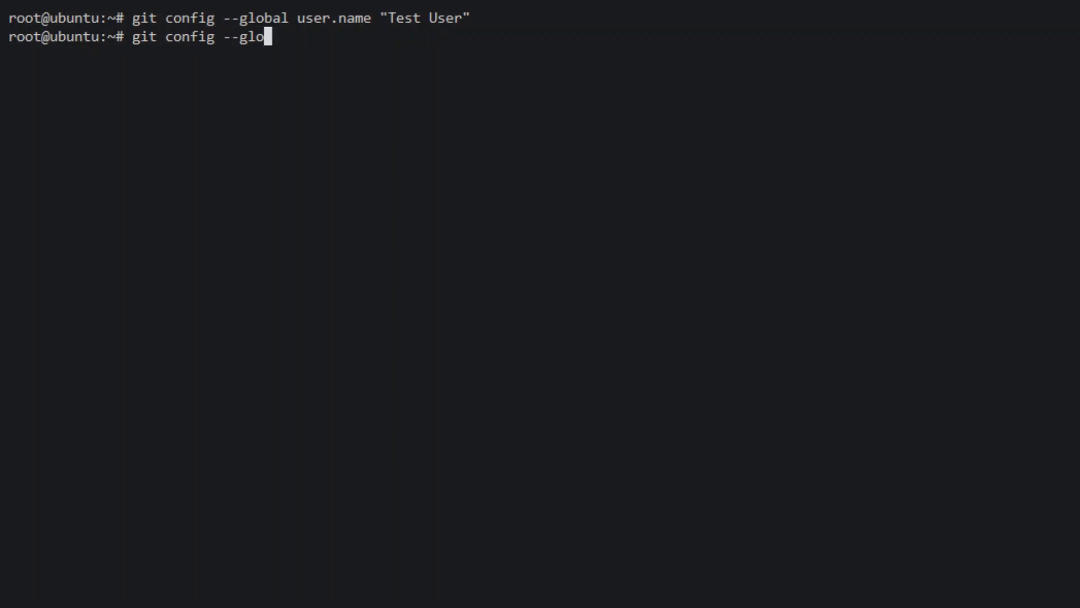
pyautogui.write('bal user')
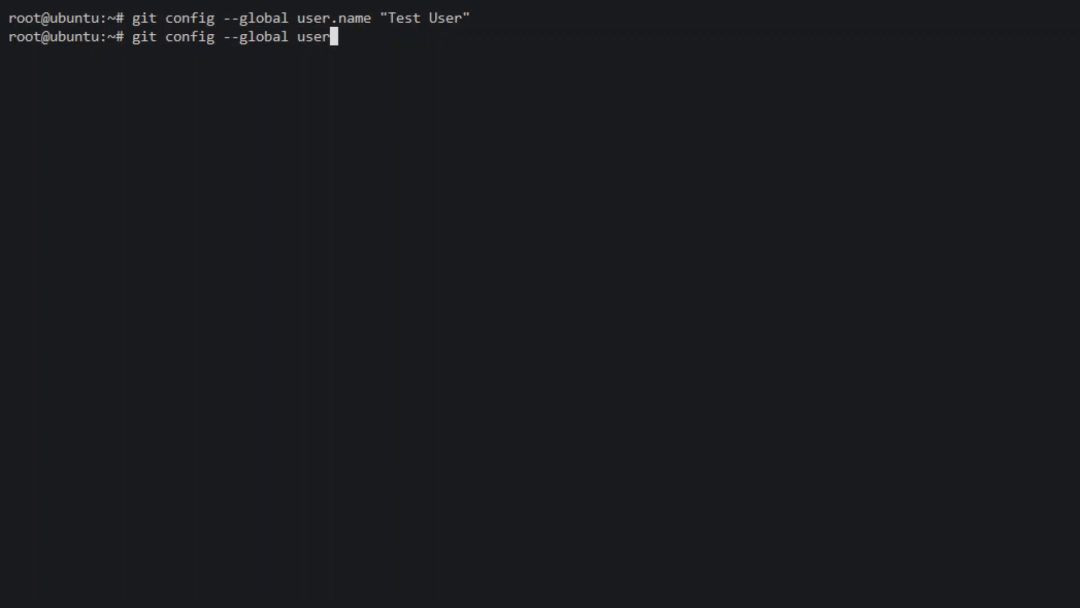
pyautogui.write('.email')
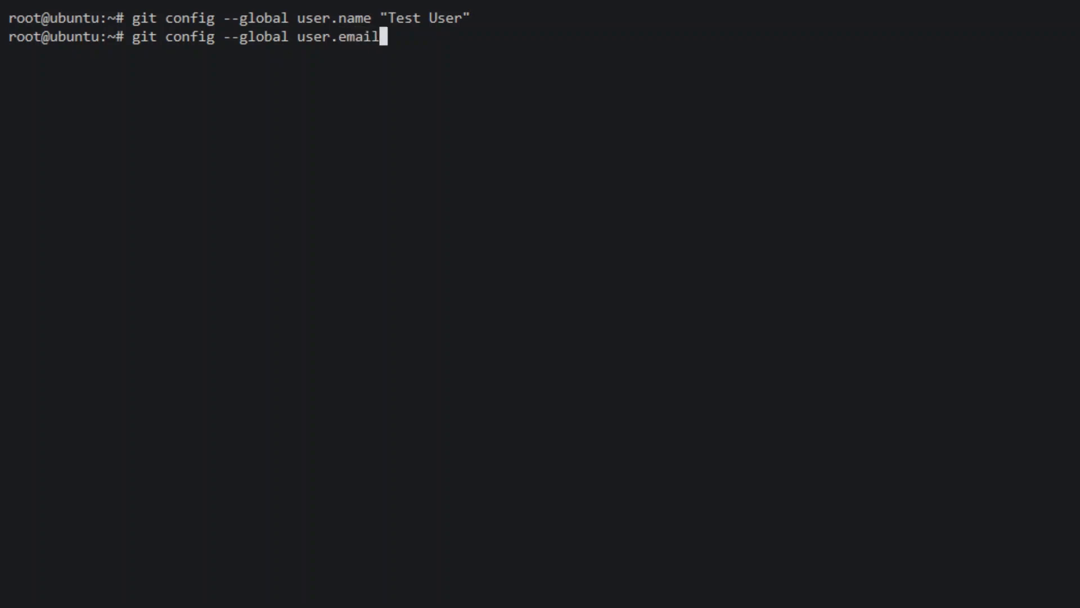
pyautogui.write('"')
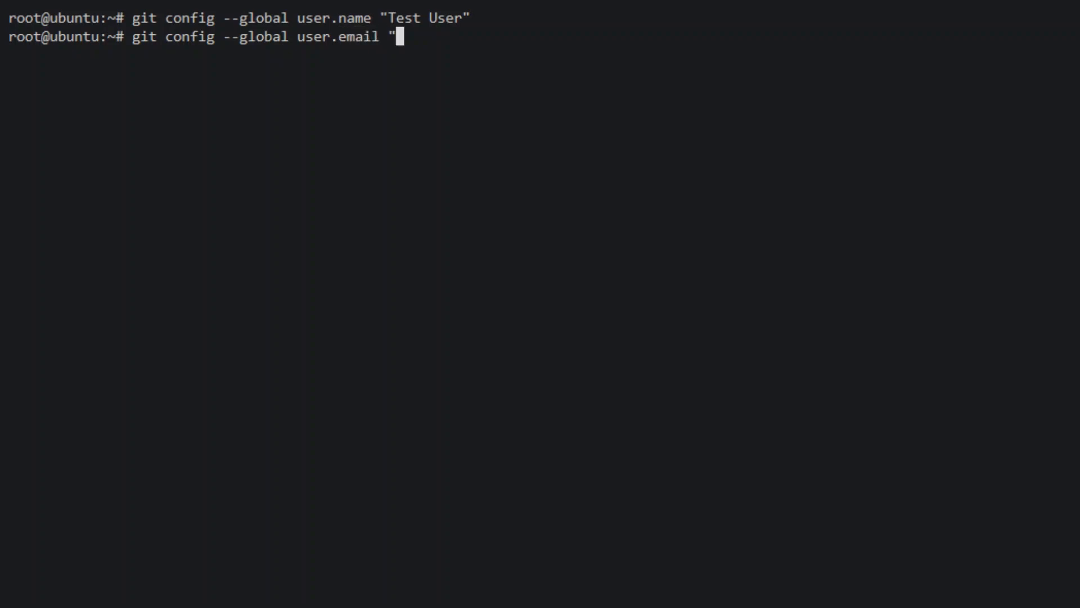
pyautogui.write('testuser')
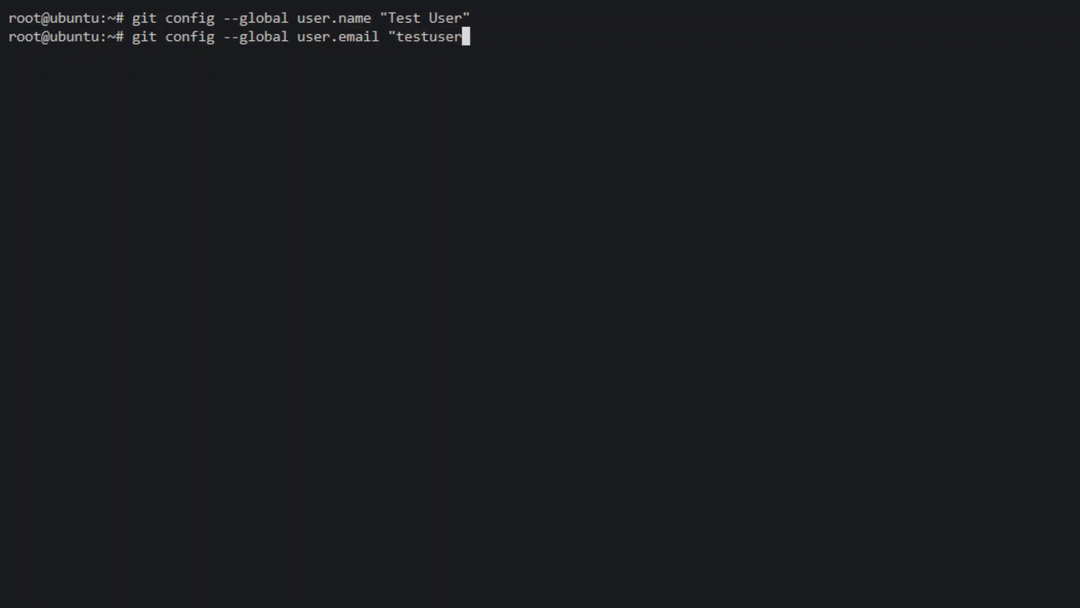
pyautogui.write('@e')
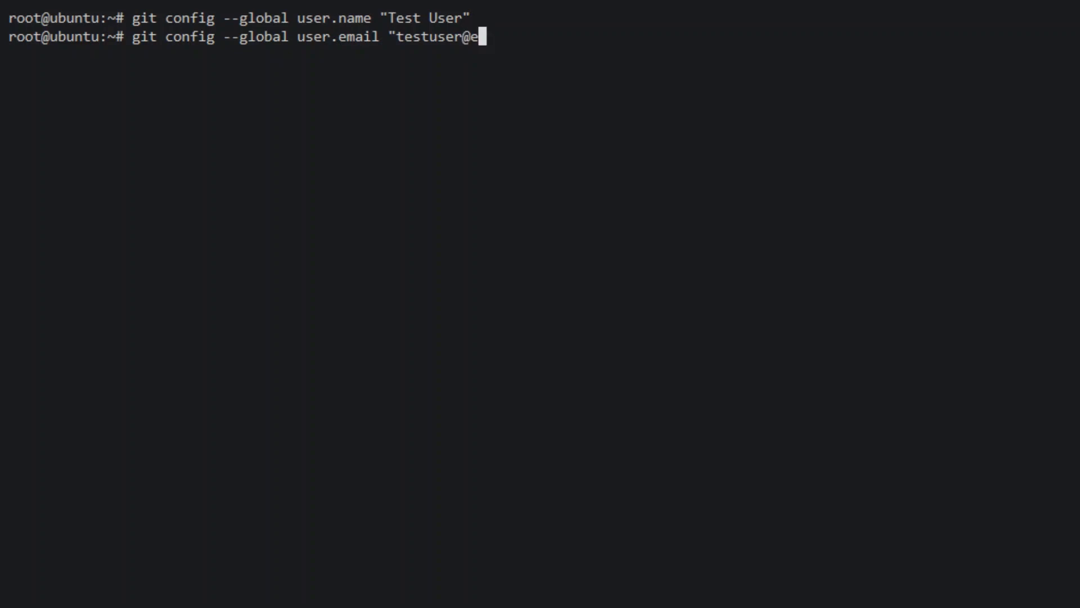
pyautogui.write('xample.com')
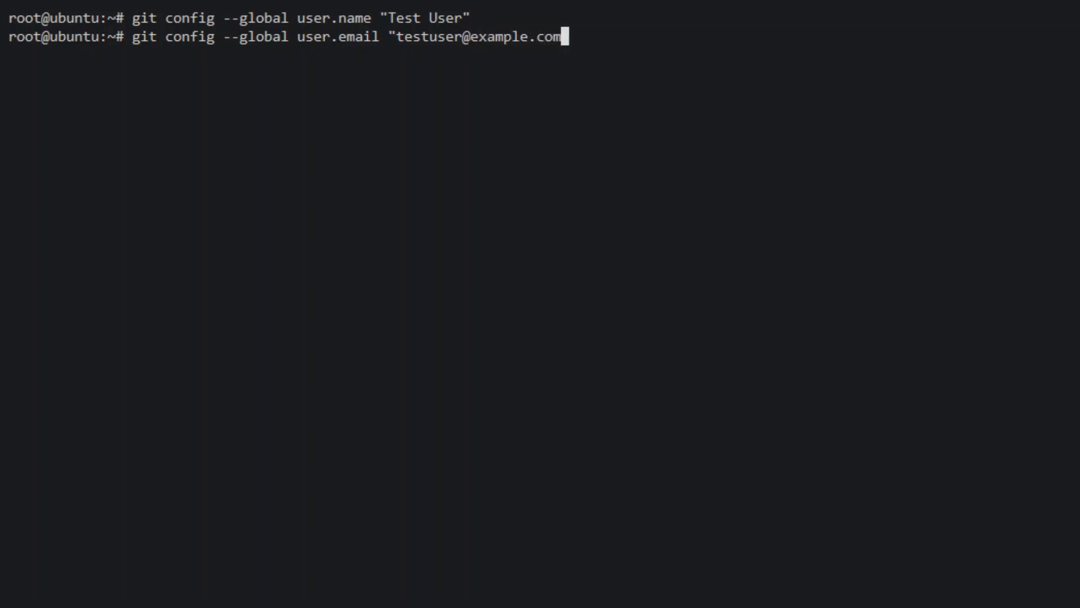
pyautogui.press('Return')
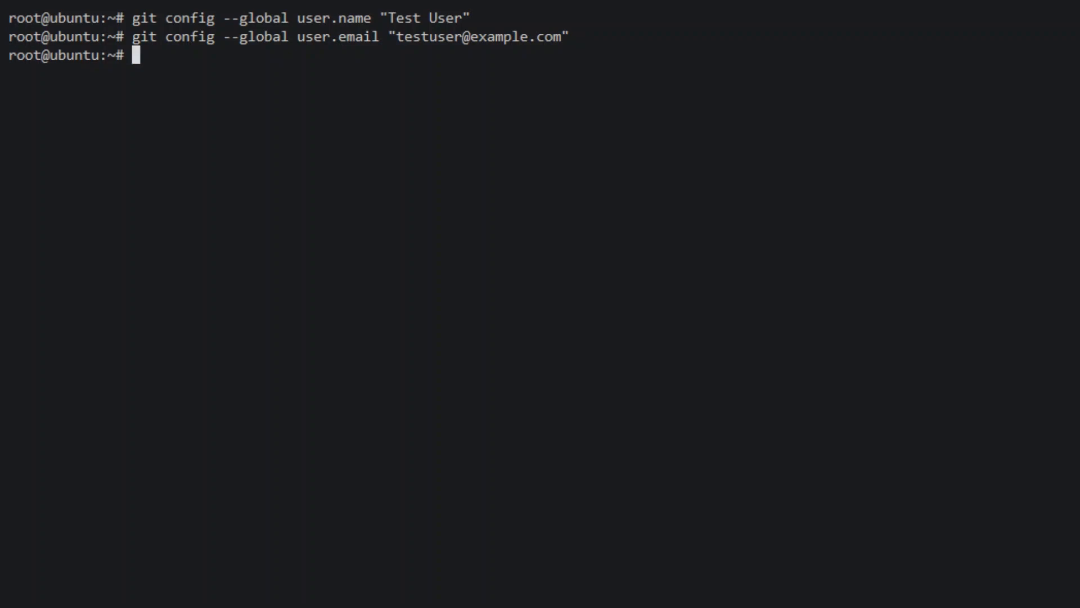
pyautogui.write('cat ~')
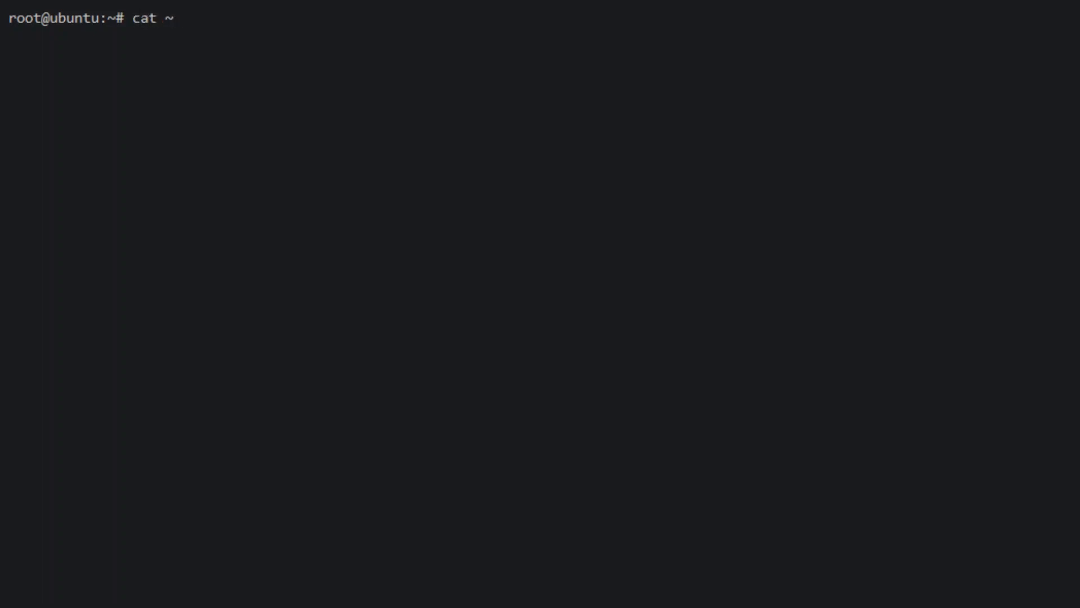
# Step: Display ~/.gitconfig to verify the name and email, then list settings with git config --list
pyautogui.write('/.gitconfi')
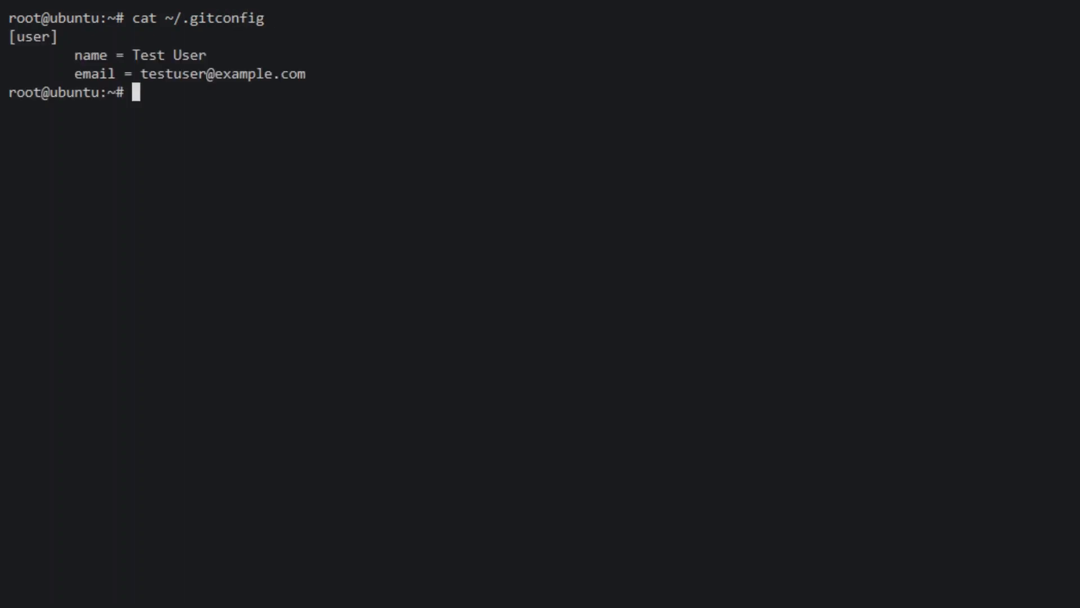
pyautogui.write('git')
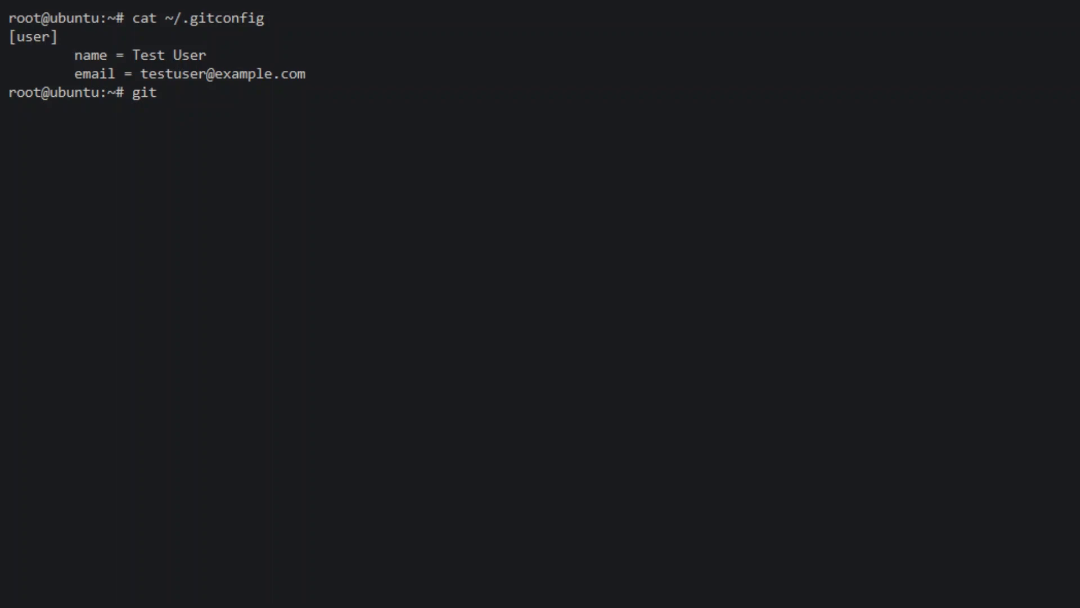
pyautogui.write('config')
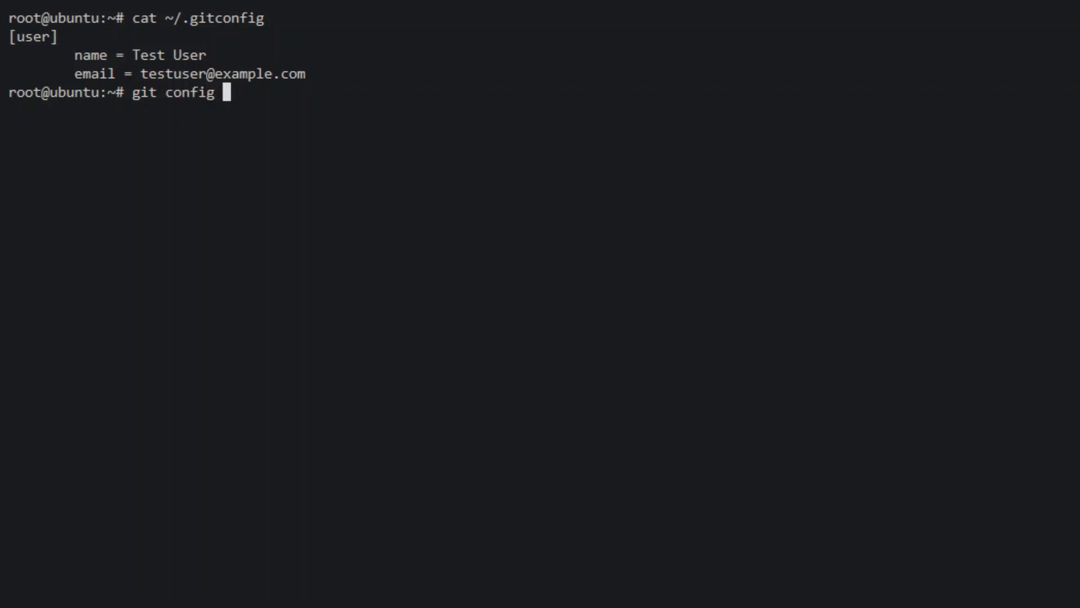
pyautogui.write('--list')
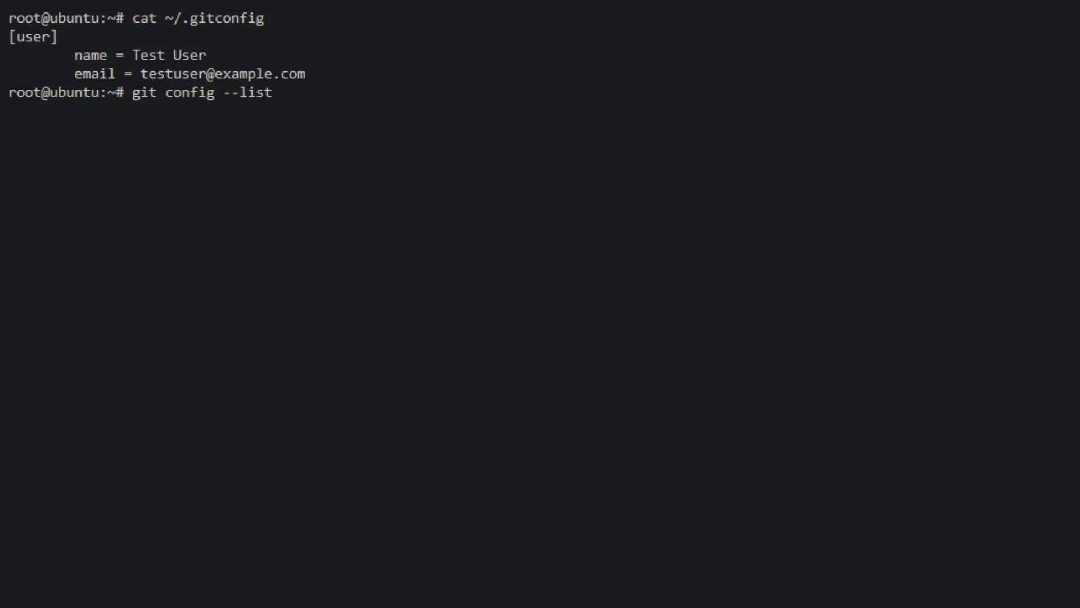